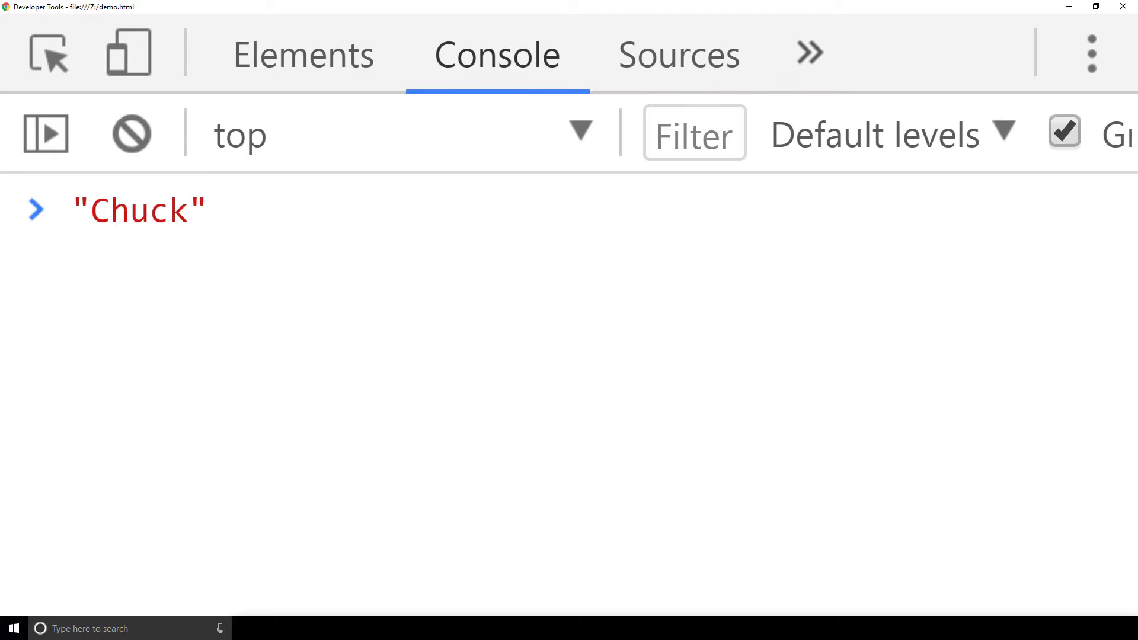
- Evaluate "Chuck".charCodeAt(0) in the Console to get the first letter's code
text(.charCodeAt)
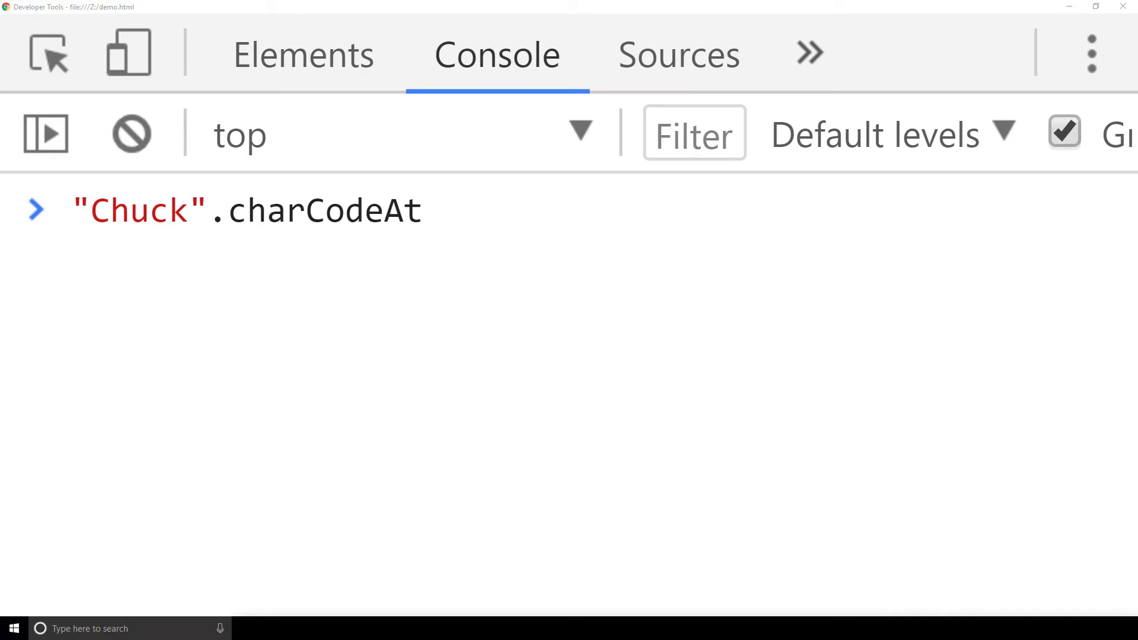
text((0)
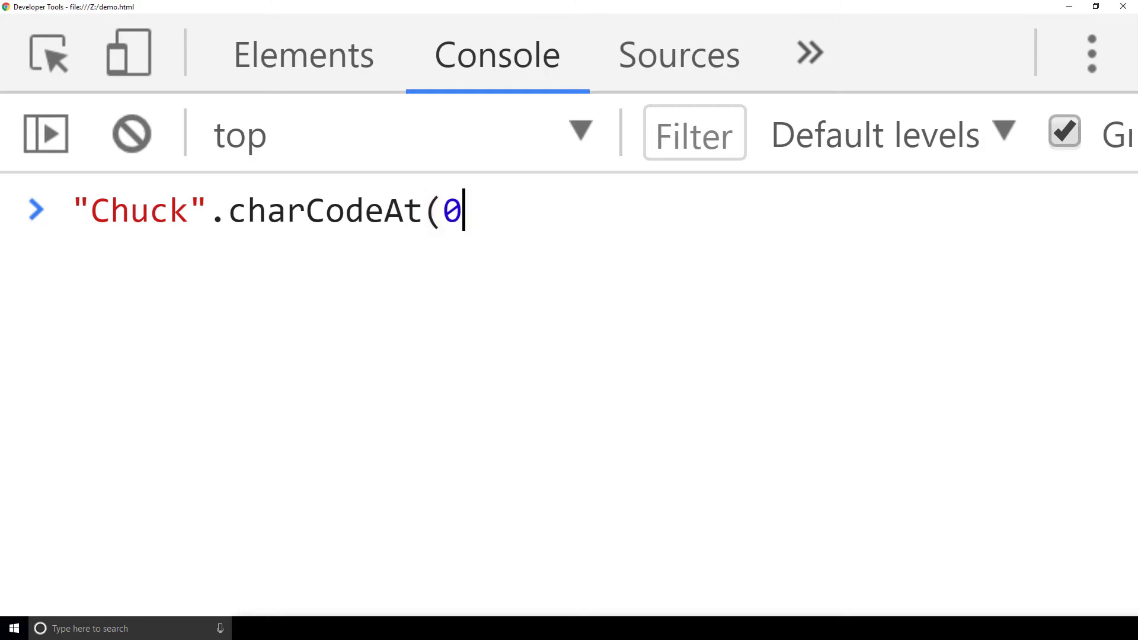
key(Enter)
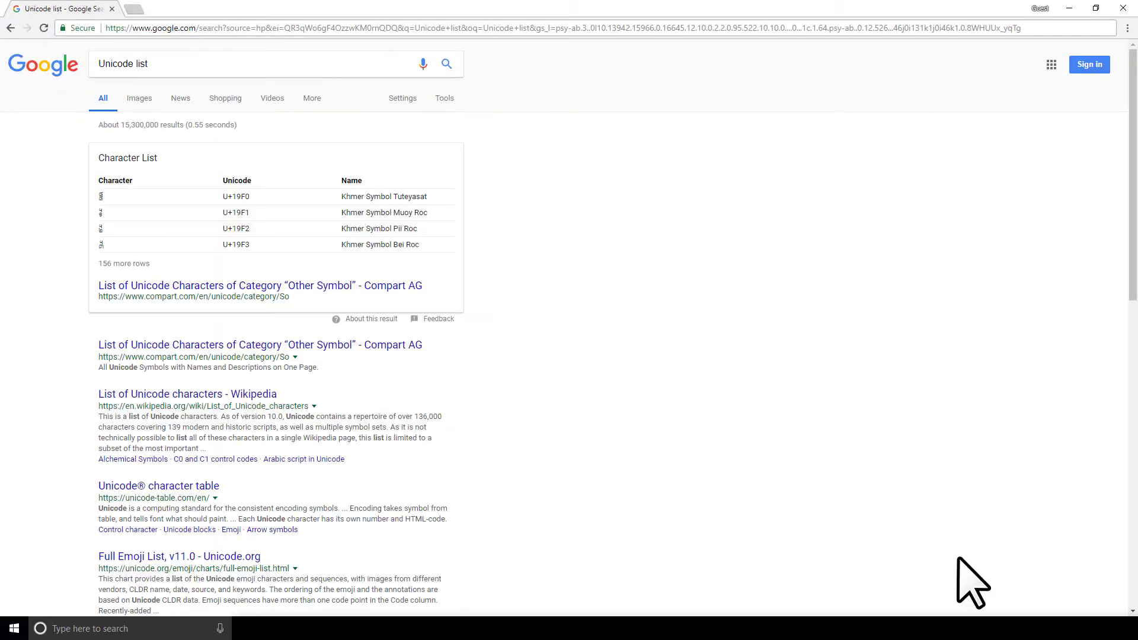
- Open 'List of Unicode characters - Wikipedia' from the Unicode list results
click(187, 393)
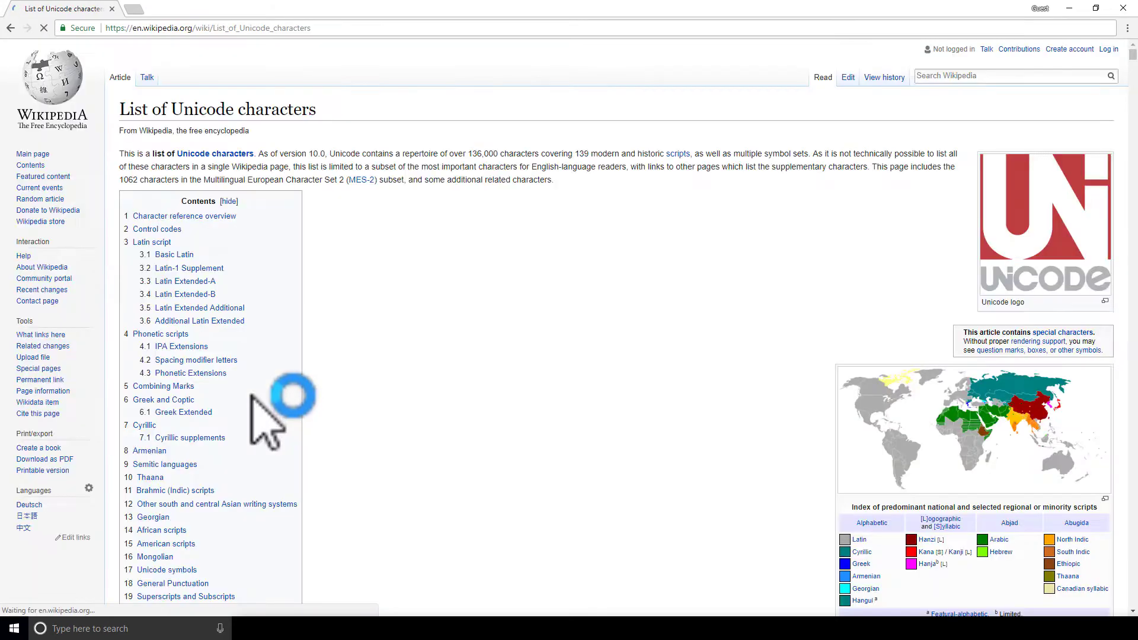
click(175, 255)
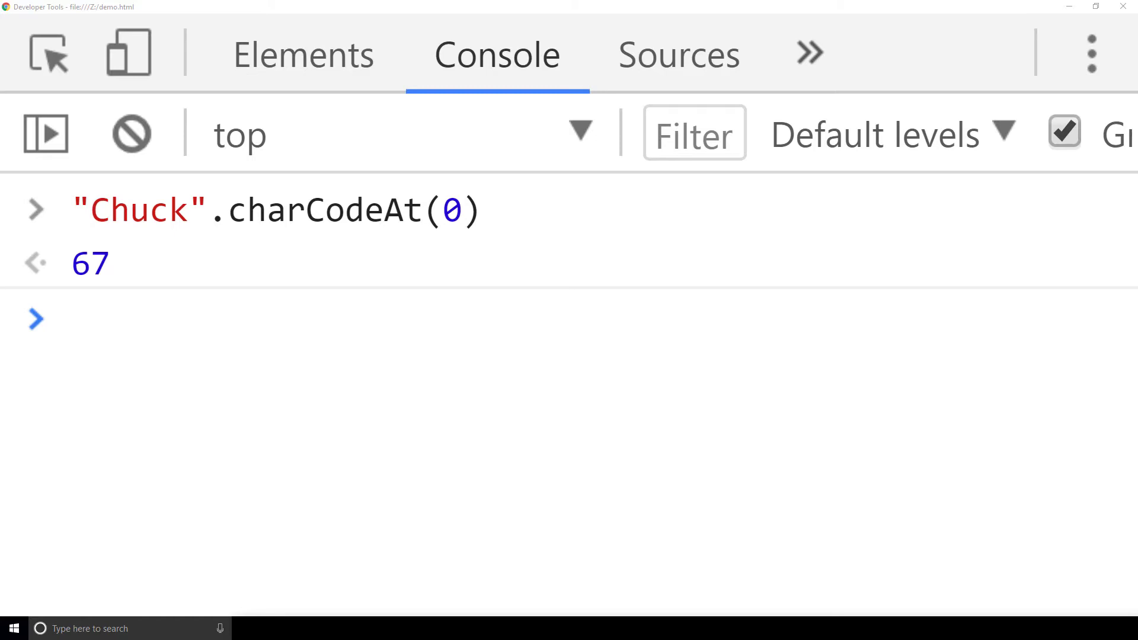
- Type String.fromCharCode at the Console prompt below the 67 result
text(String.fromCharCode)
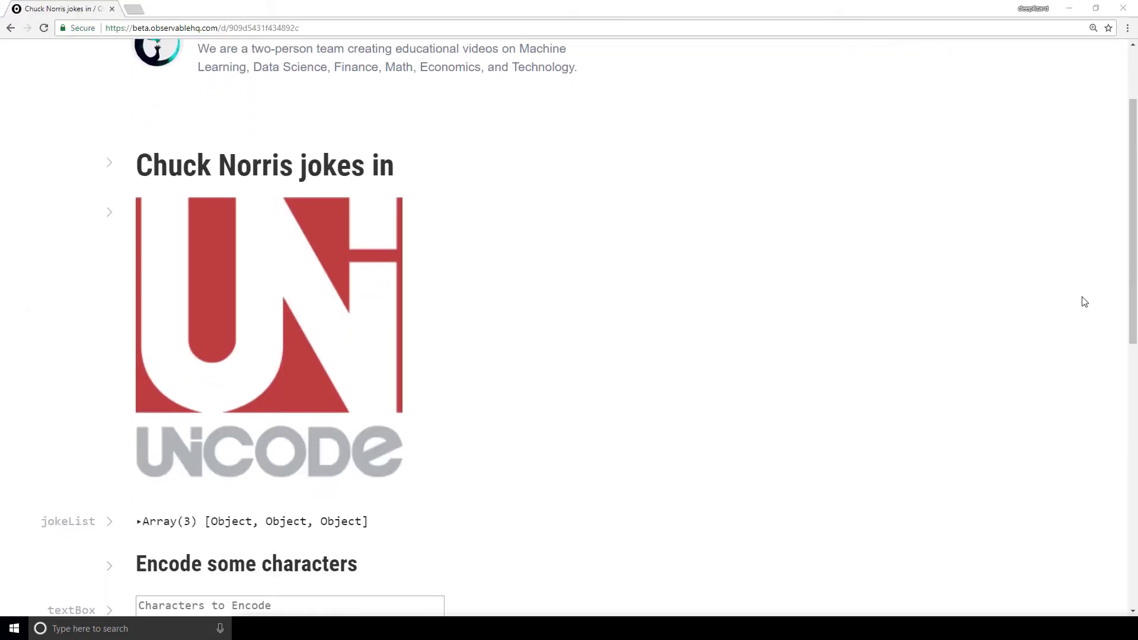
scroll(down, 3)
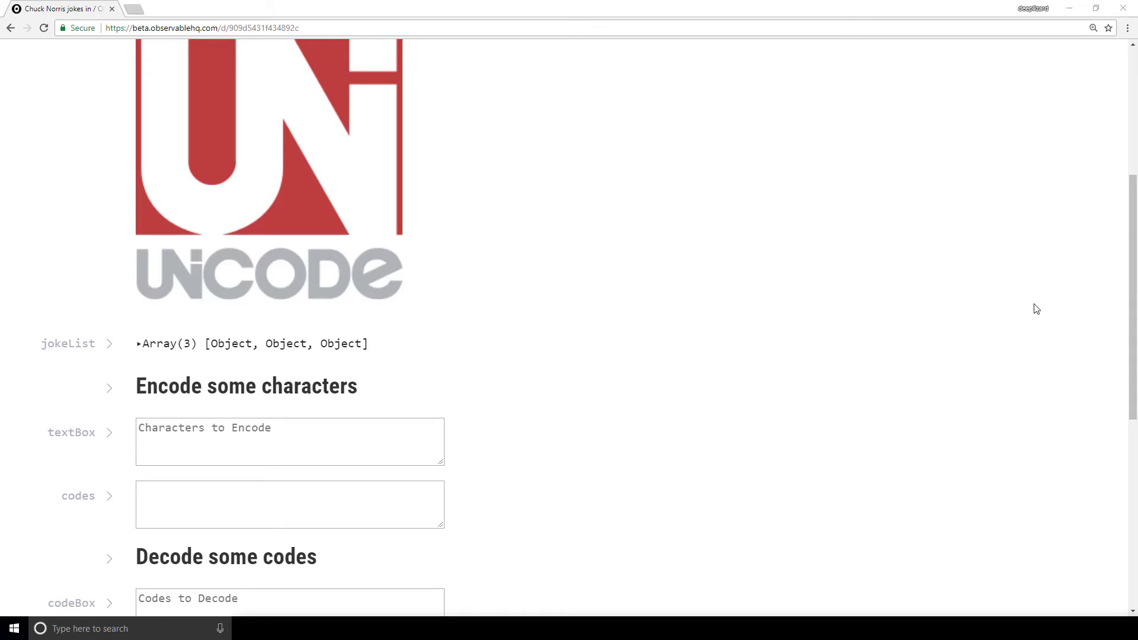
scroll(down, 3)
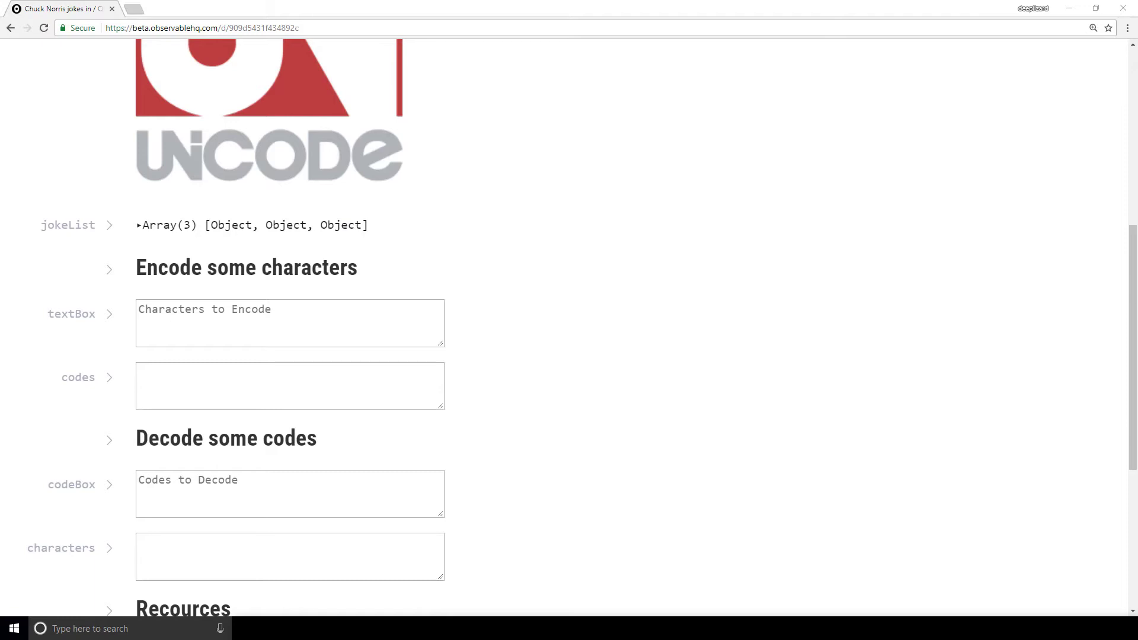
click(139, 225)
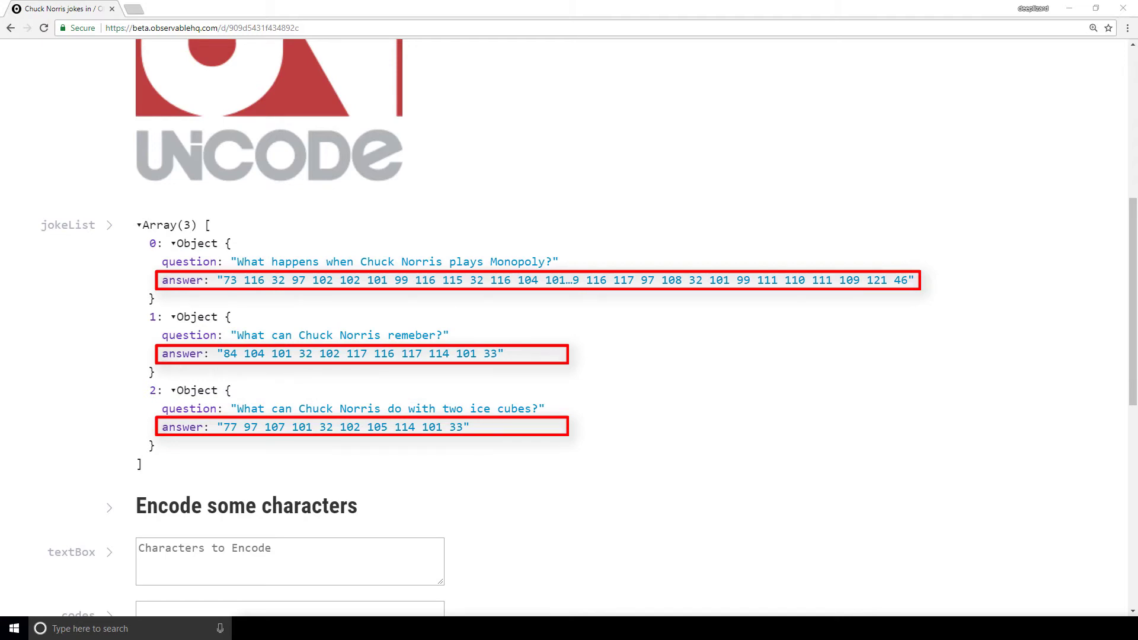
click(138, 225)
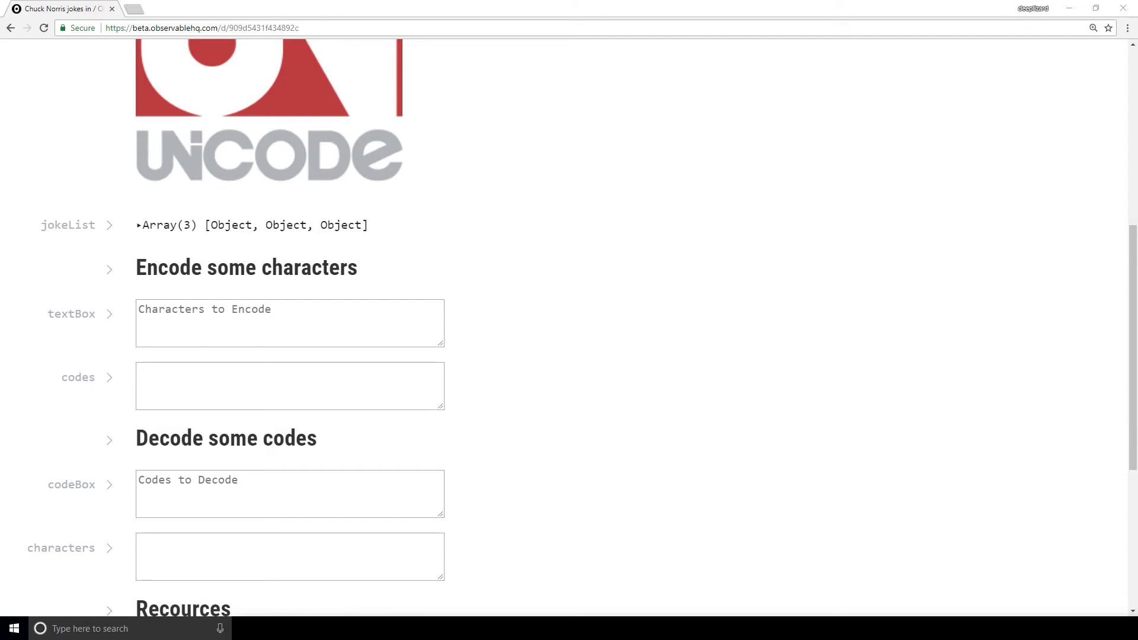
- Enter "Chuck Norris" in the text box and copy the generated character codes
text(Chuck)
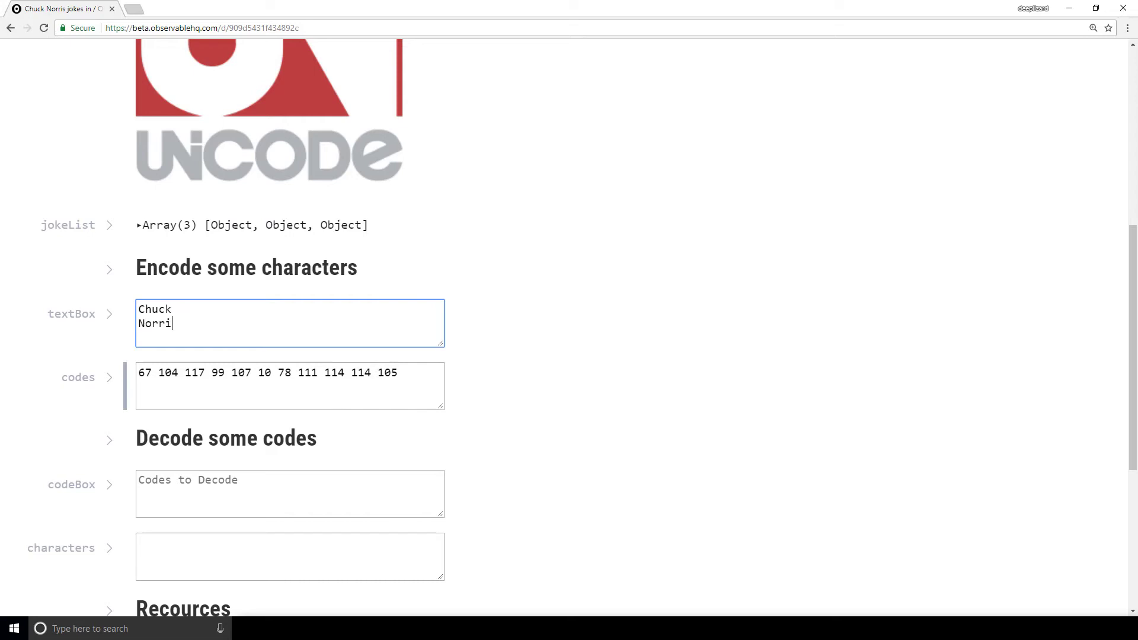
right_click(291, 374)
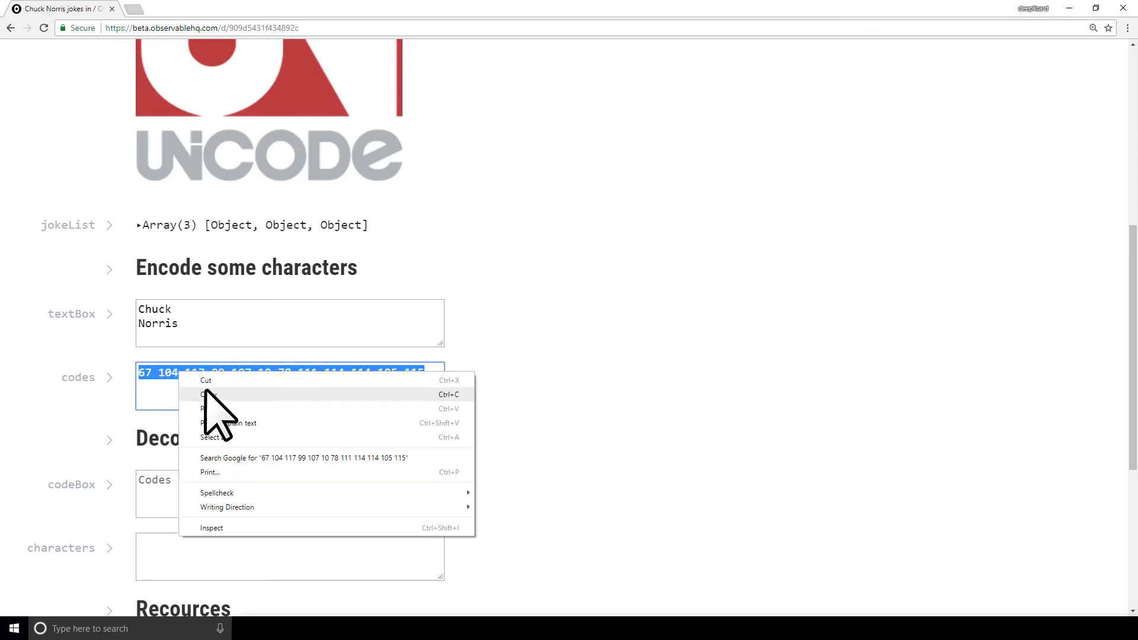
click(207, 394)
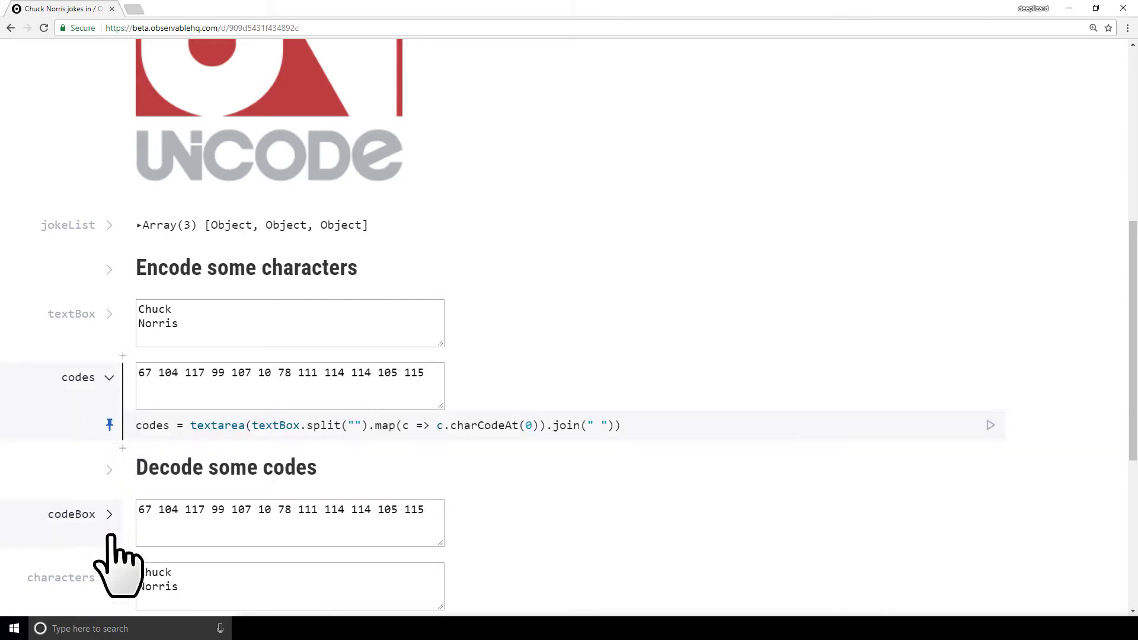
- Scroll down to the cell code and highlight the charCodeAt call in the codes cell
scroll(down, 3)
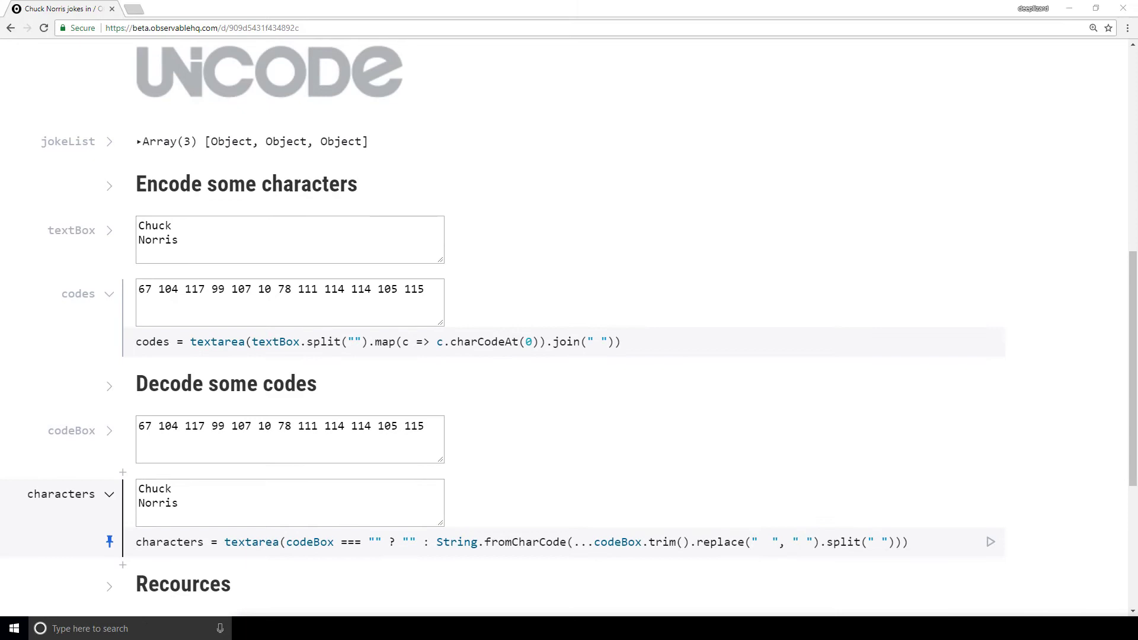
double_click(477, 342)
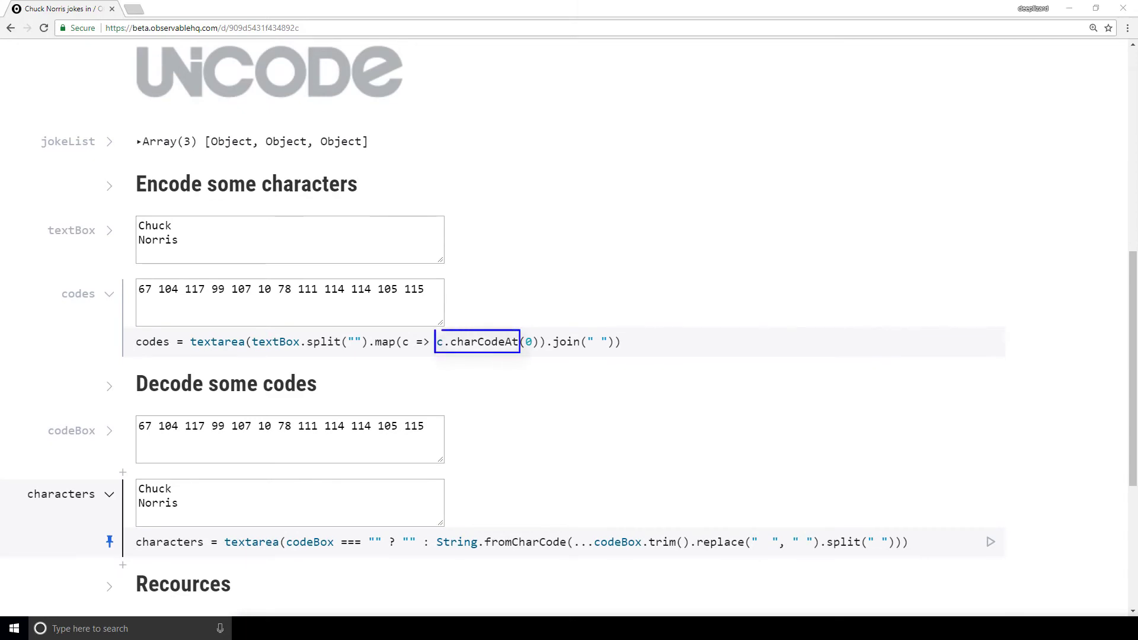